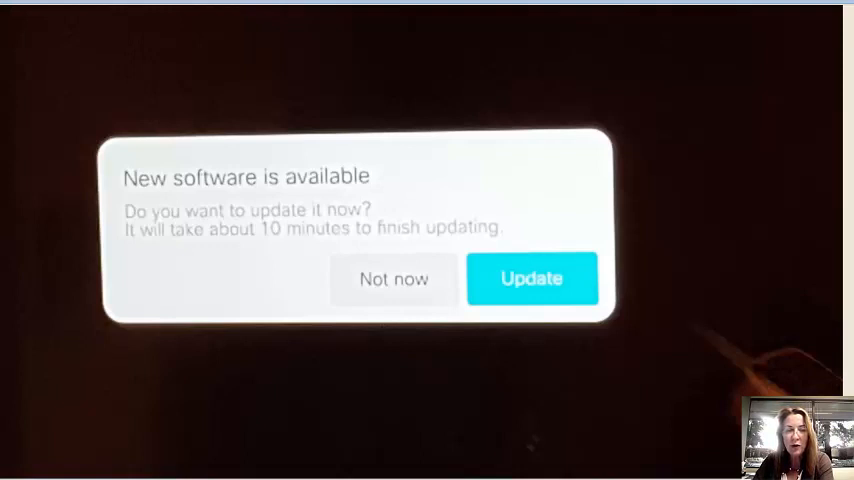
- Install the software update, then replace the London time zone by listing North America zones
left_click(532, 279)
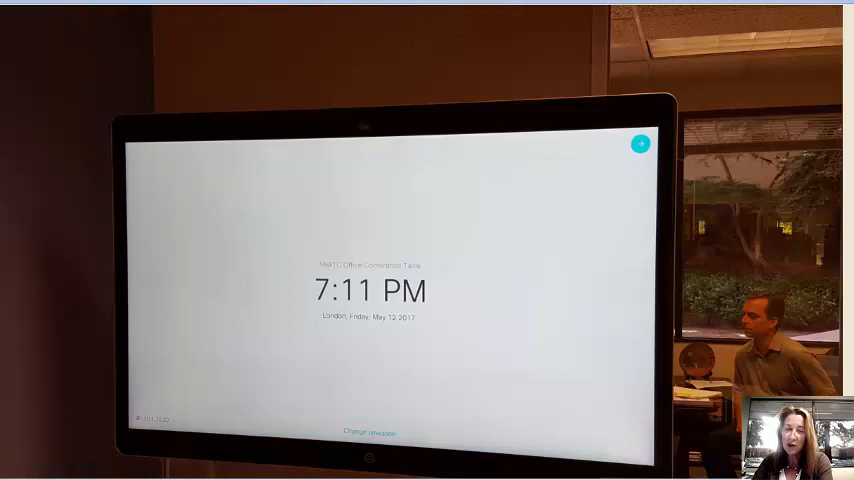
left_click(372, 432)
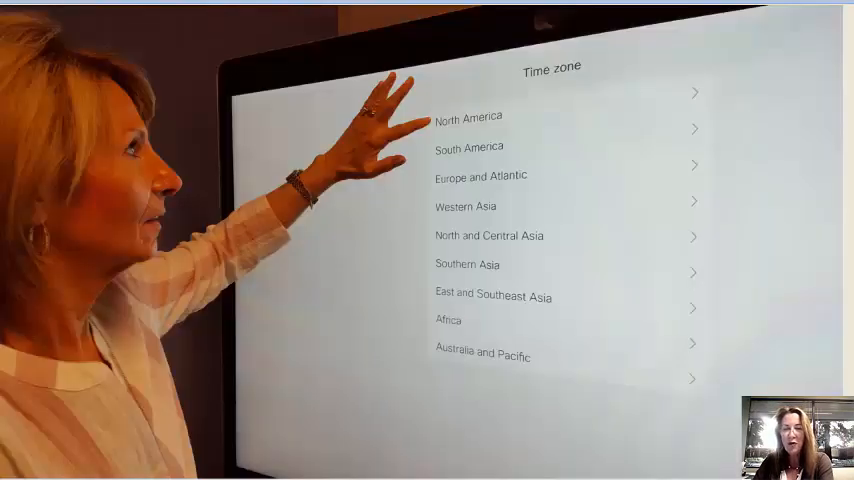
left_click(469, 117)
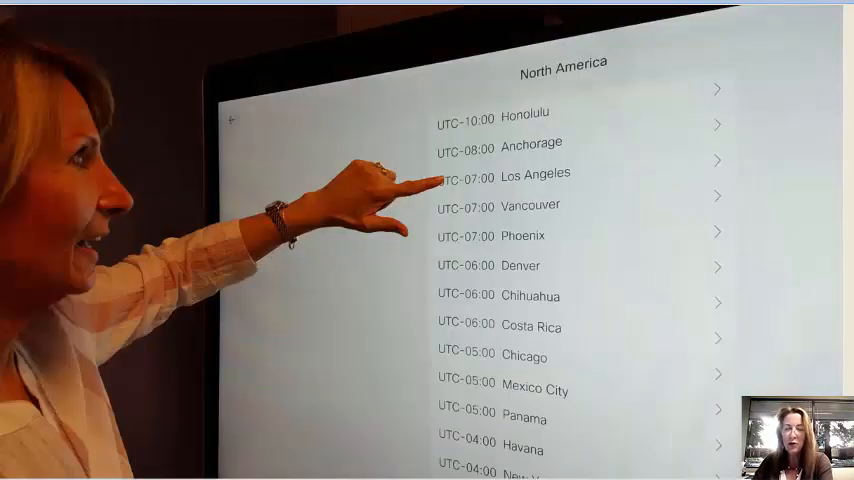